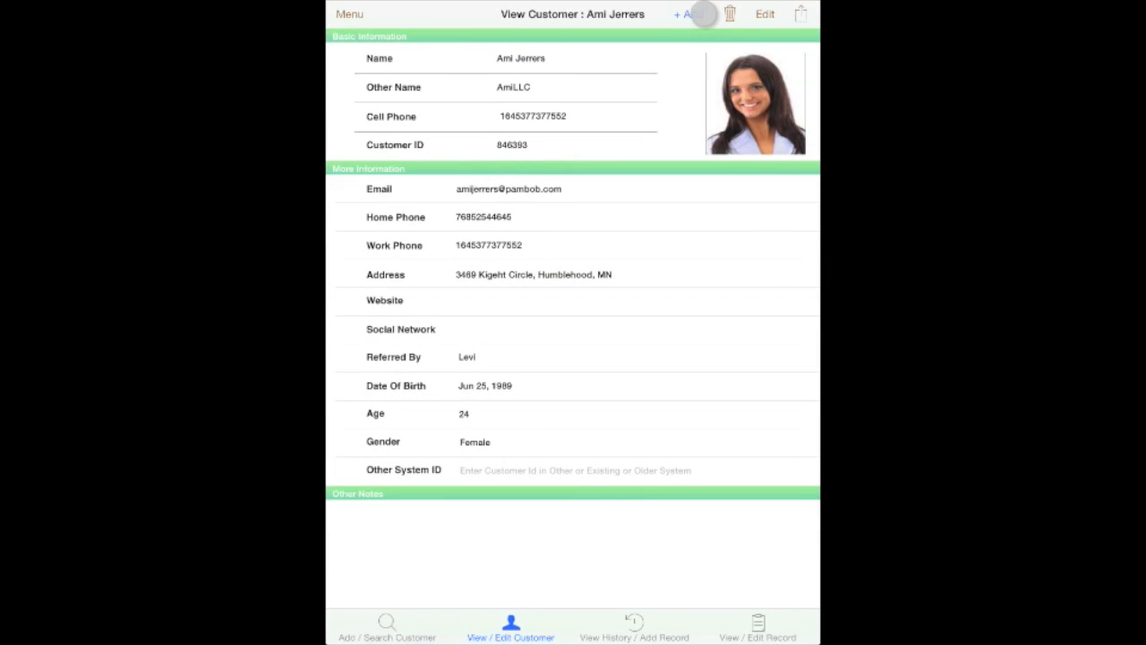
{"action": "left_click", "coordinate": [684, 14]}
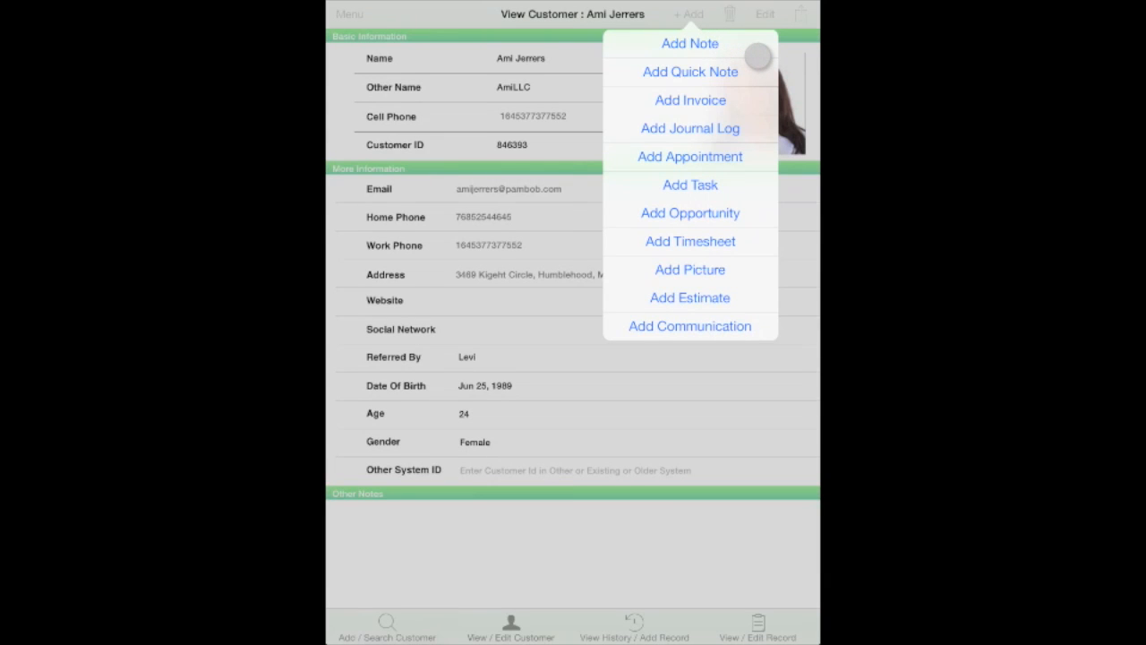
{"action": "mouse_move", "coordinate": [738, 107]}
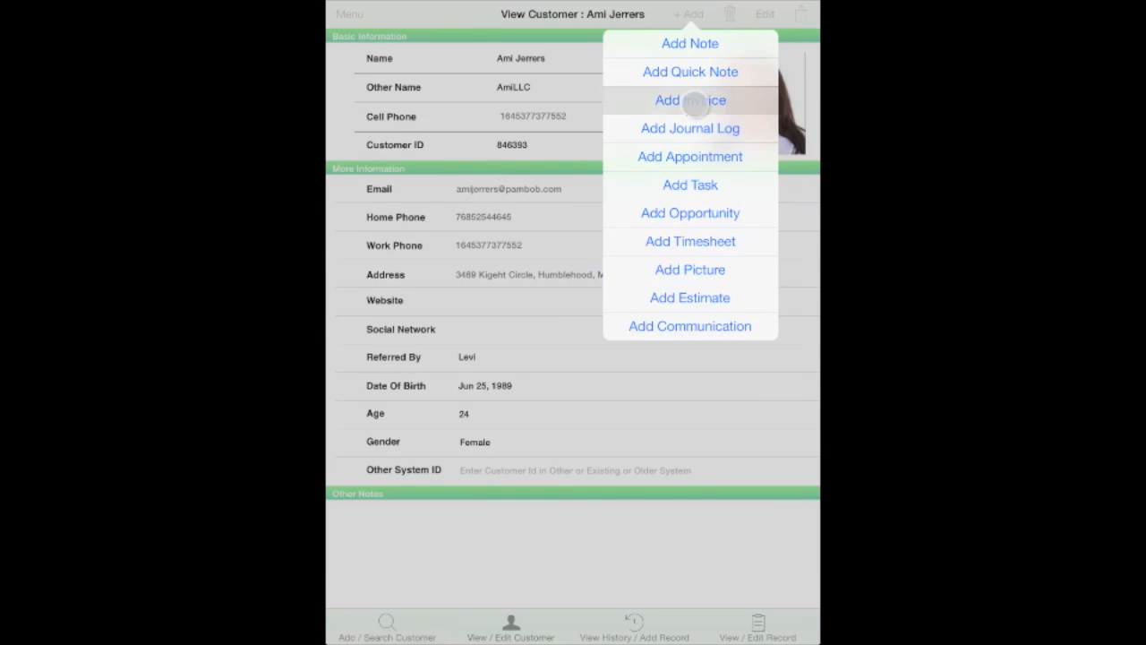
{"action": "left_click", "coordinate": [689, 100]}
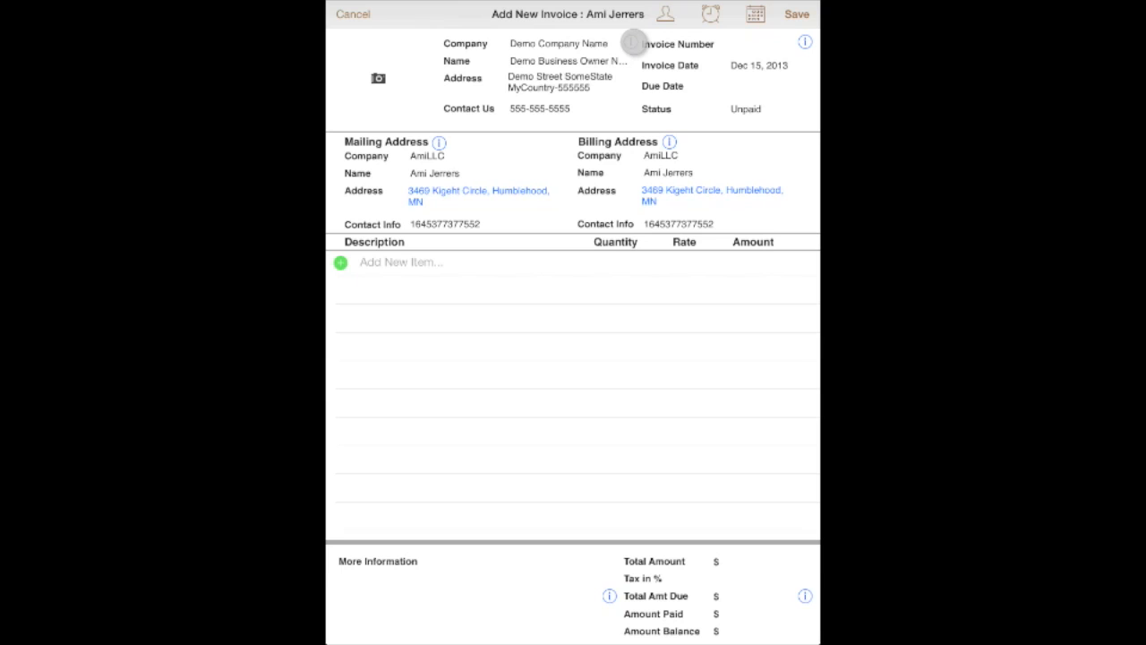
{"action": "left_click", "coordinate": [630, 43]}
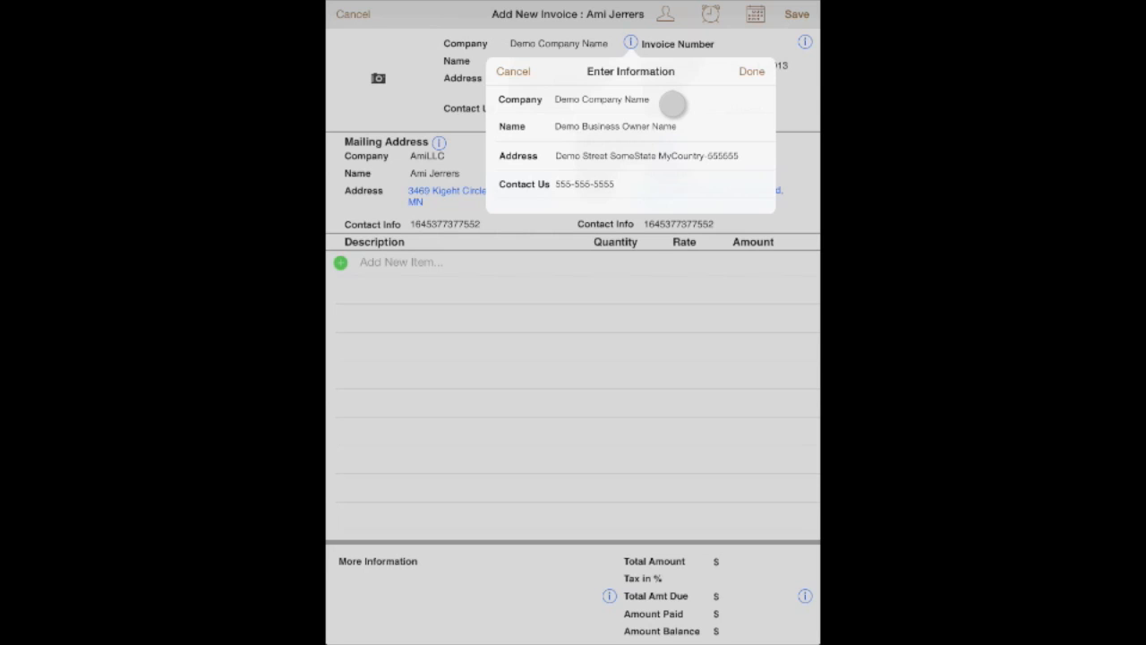
{"action": "left_click", "coordinate": [751, 71]}
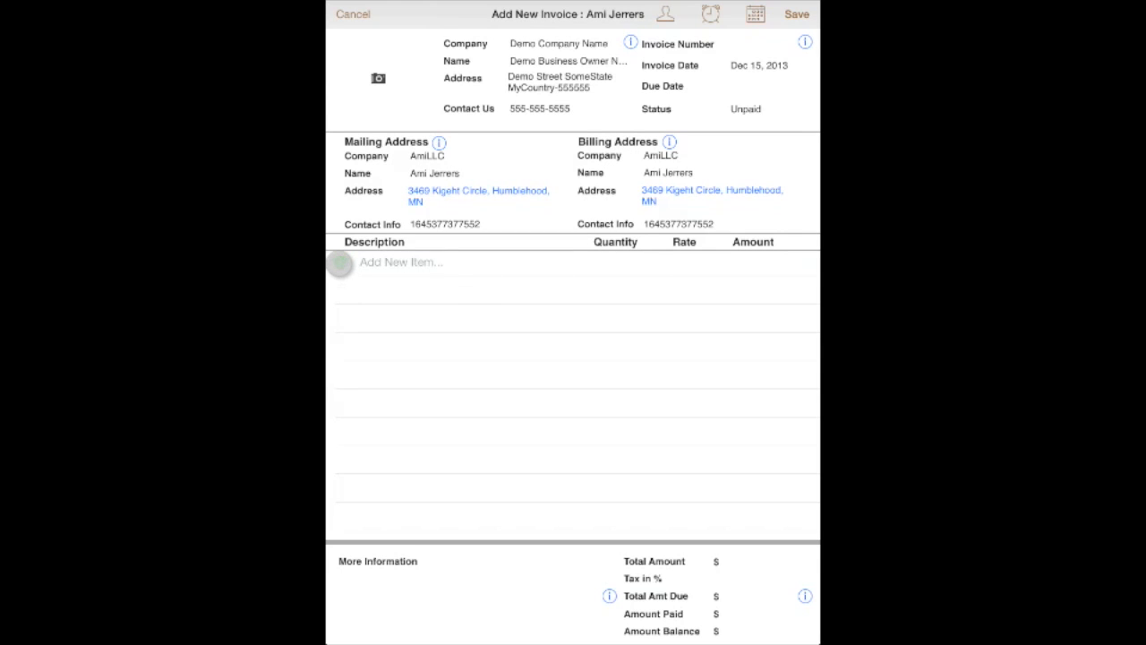
Step: Add a line item 'Test' with quantity 55 and rate $10, giving $550
{"action": "left_click", "coordinate": [401, 262]}
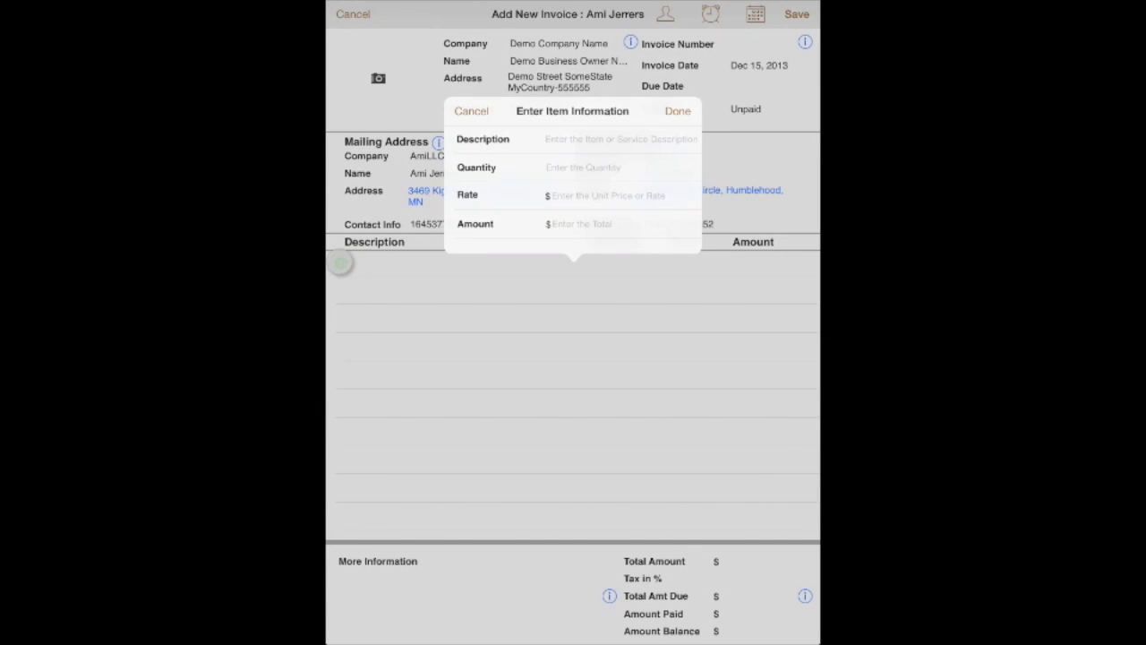
{"action": "left_click", "coordinate": [584, 168]}
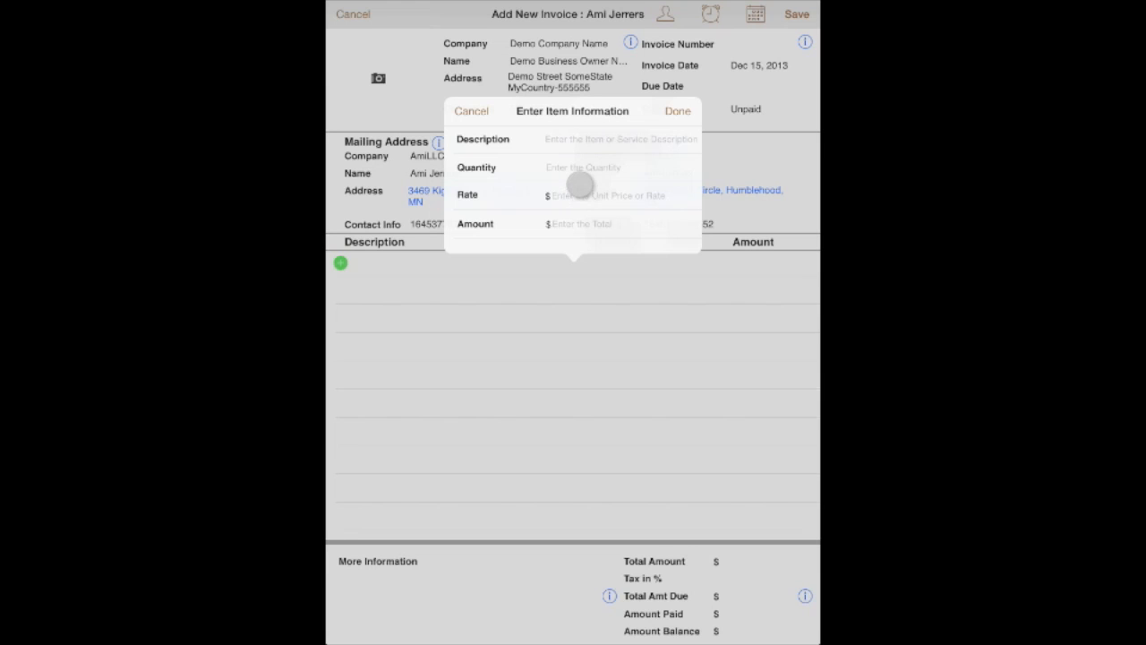
{"action": "left_click", "coordinate": [619, 140]}
{"action": "type", "text": "Tes"}
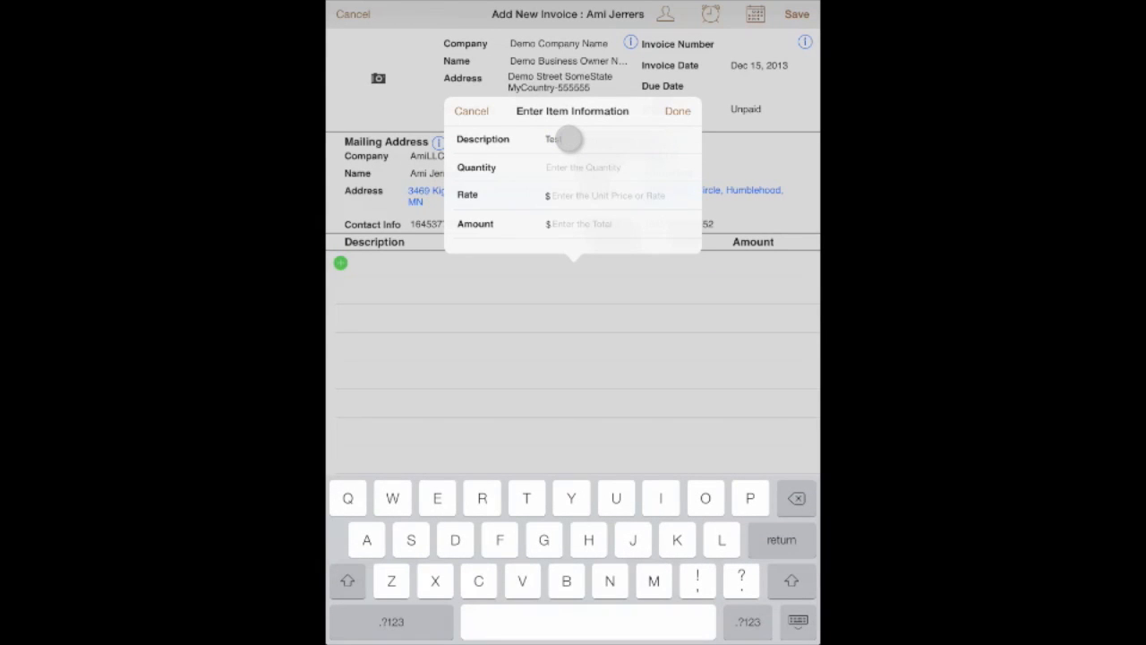
{"action": "left_click", "coordinate": [584, 168]}
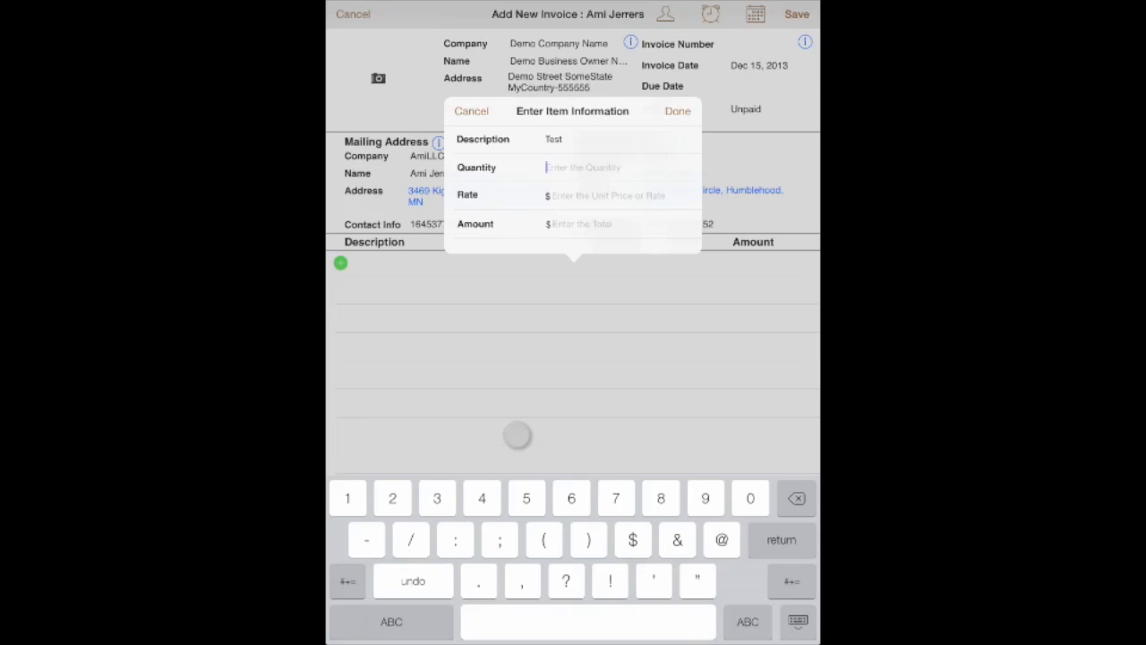
{"action": "type", "text": "55"}
{"action": "left_click", "coordinate": [622, 195]}
{"action": "type", "text": "10"}
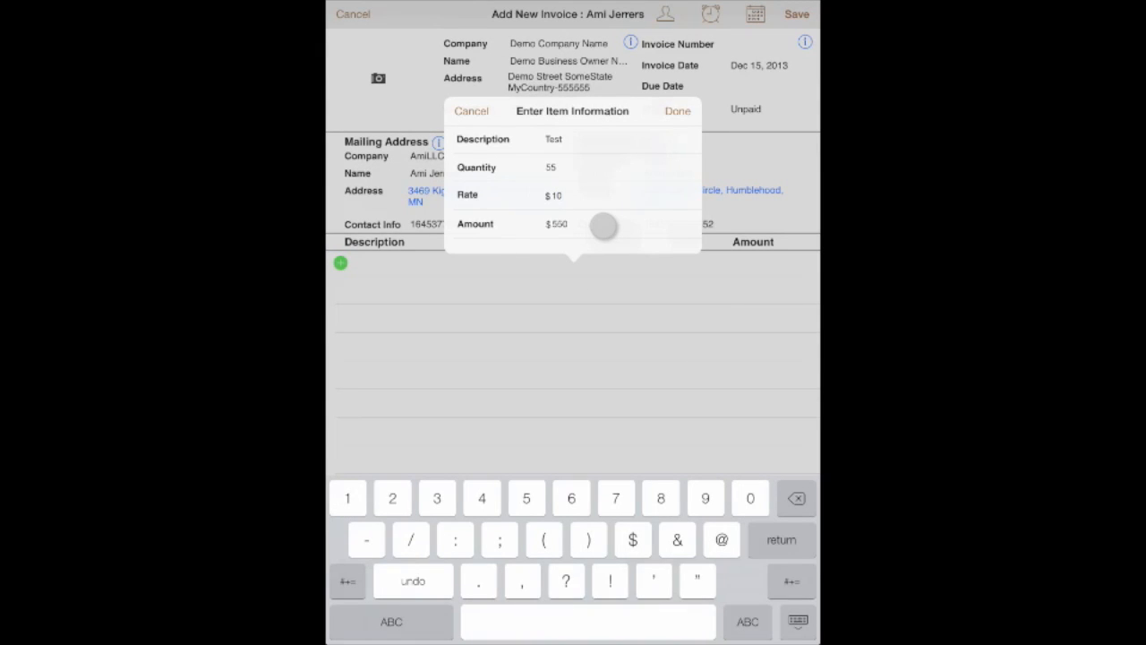
{"action": "left_click", "coordinate": [677, 111]}
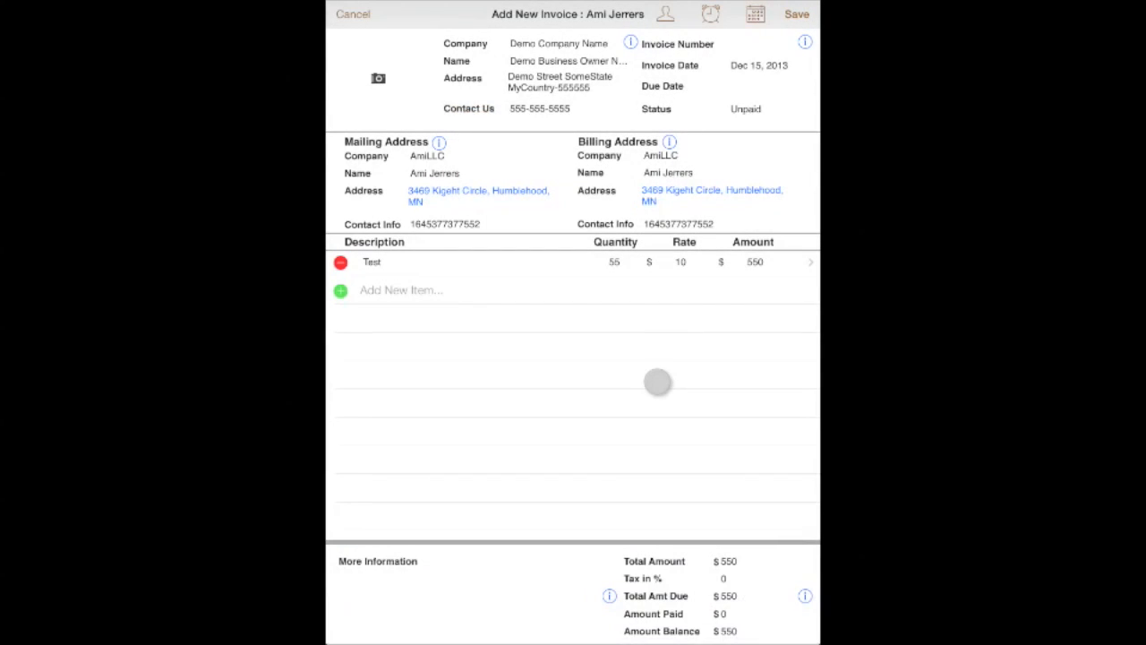
{"action": "mouse_move", "coordinate": [716, 581]}
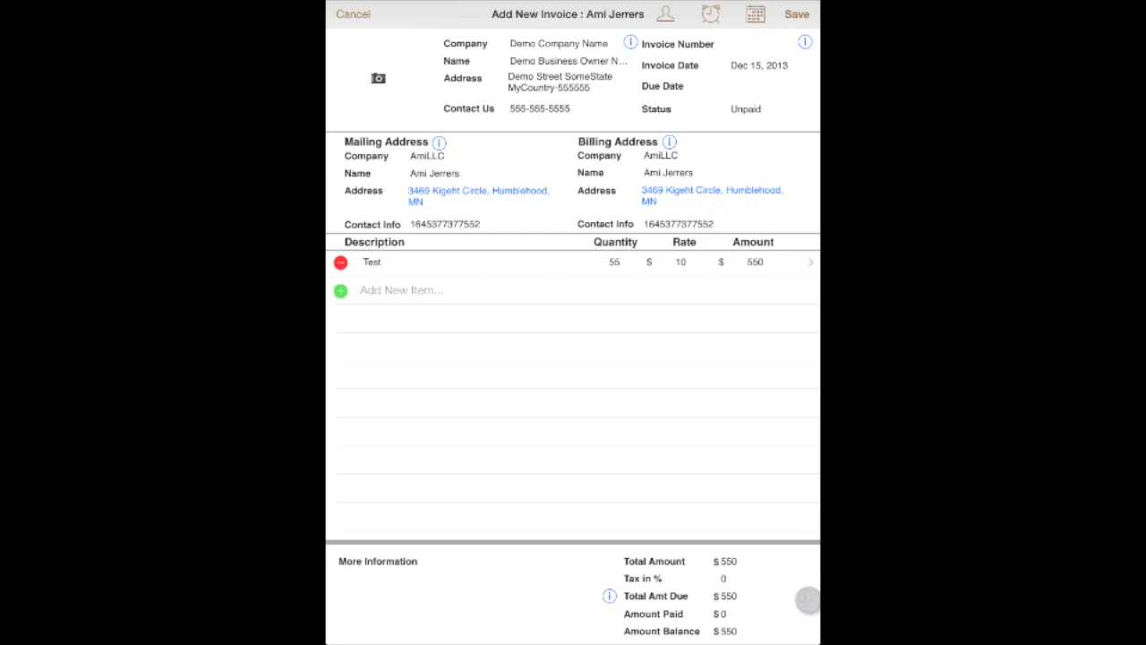
Step: Set the invoice tax to 10%, raising the amount due to $605
{"action": "left_click", "coordinate": [654, 577]}
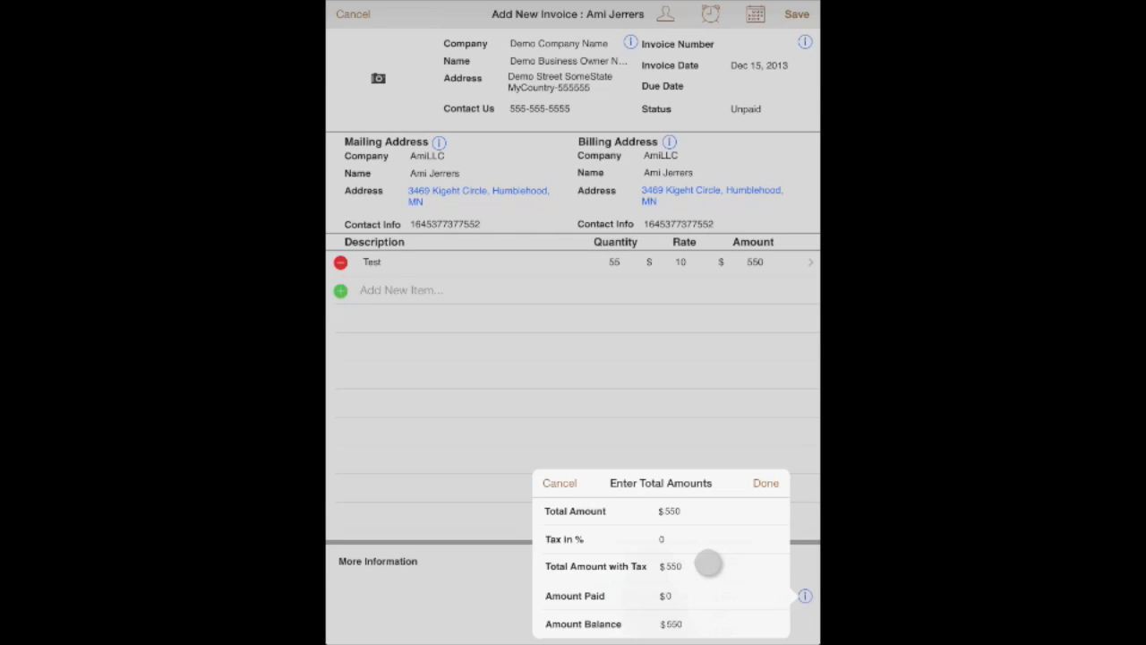
{"action": "left_click", "coordinate": [663, 537]}
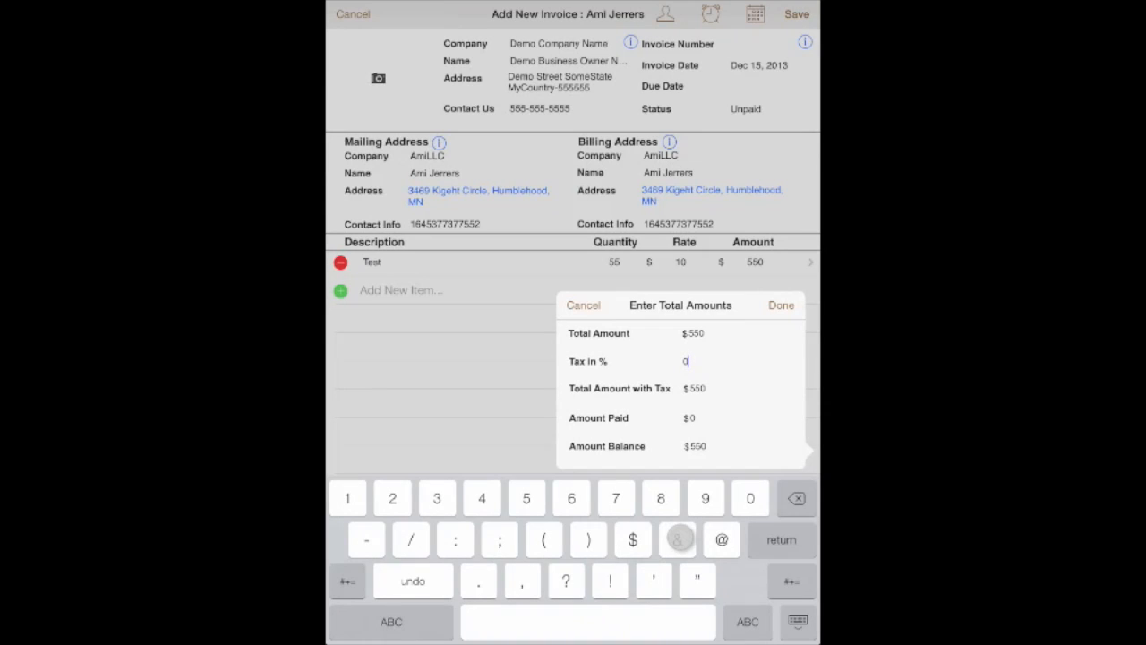
{"action": "type", "text": "10"}
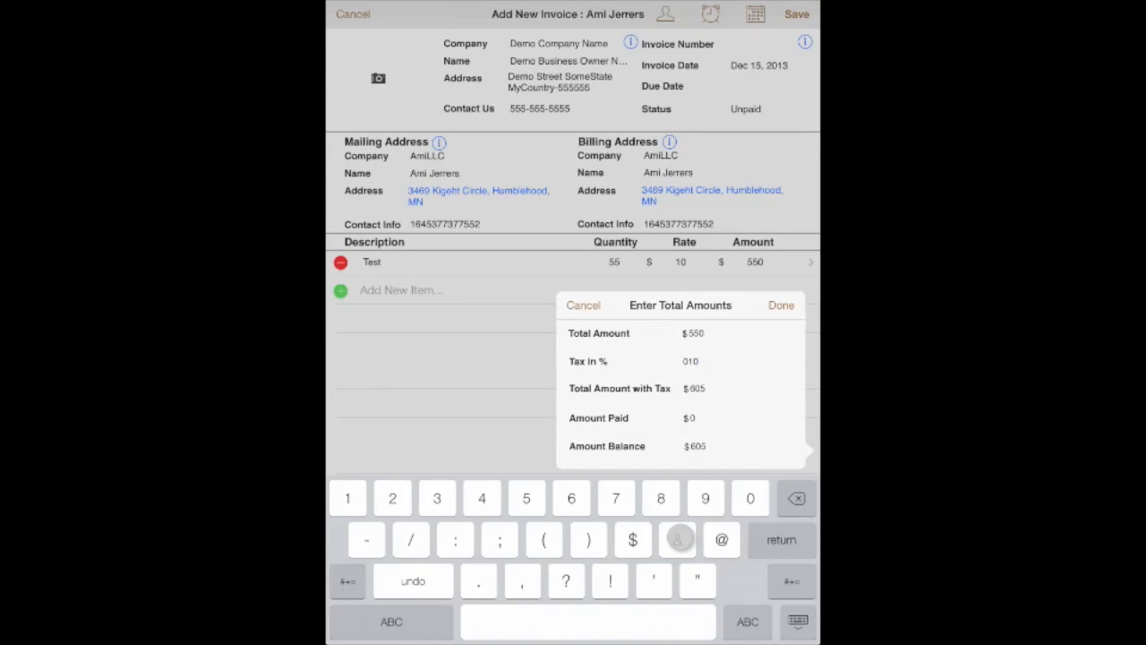
{"action": "left_click", "coordinate": [781, 305]}
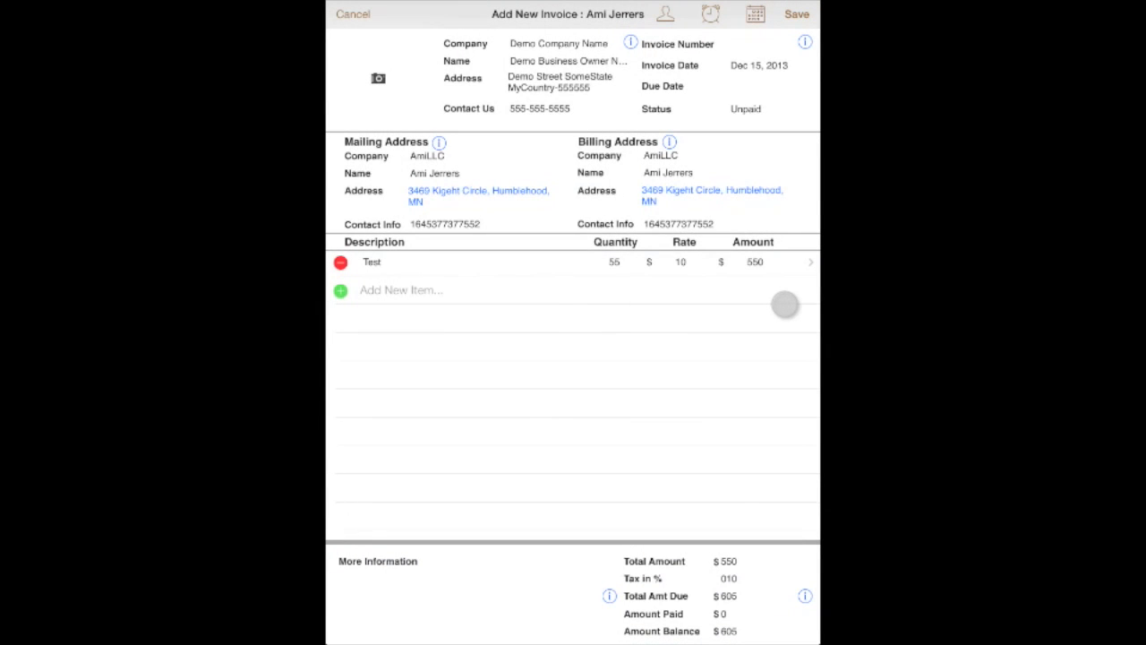
{"action": "mouse_move", "coordinate": [680, 512]}
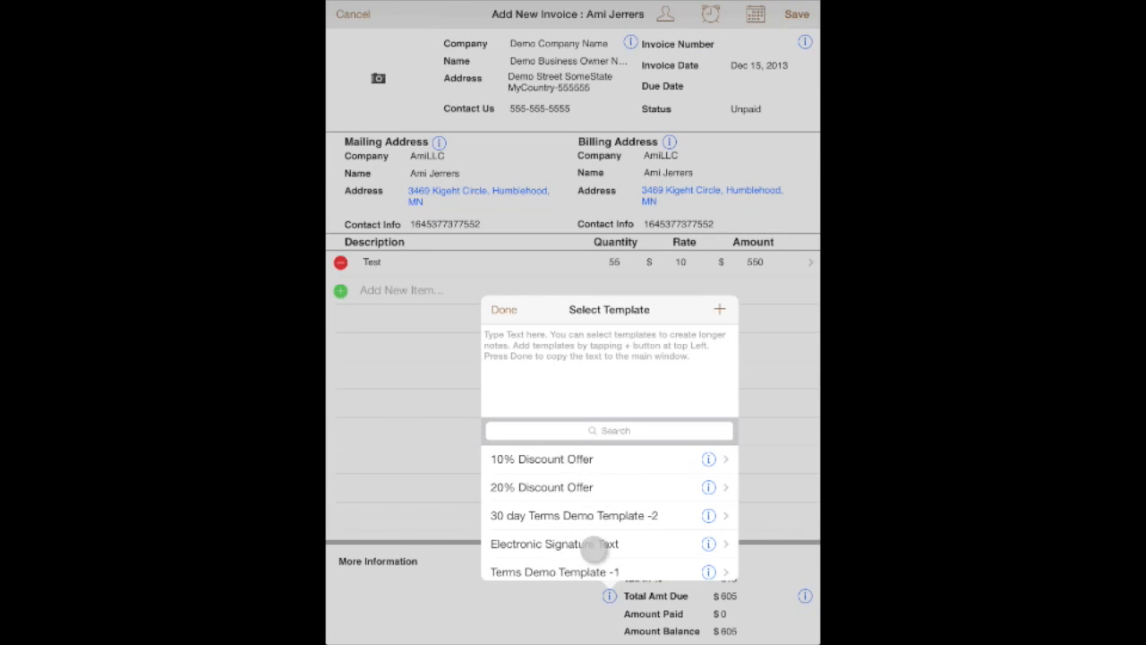
Step: Compose terms from the Terms Demo, 10% Discount Offer and Electronic Signature templates and copy them into the invoice
{"action": "left_click", "coordinate": [574, 571]}
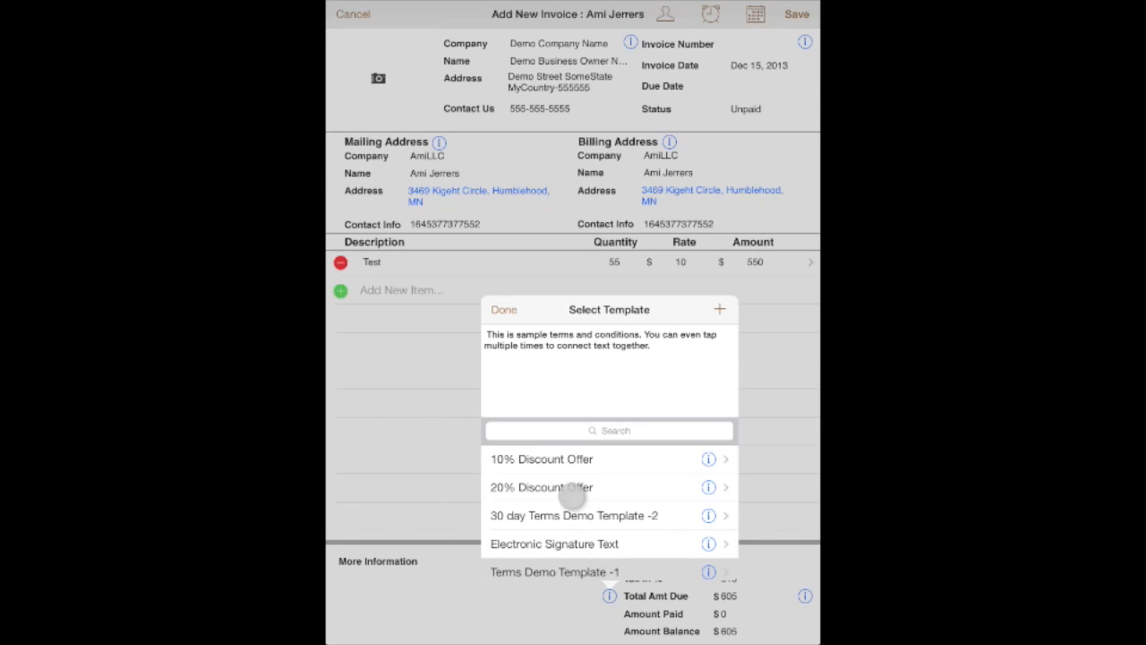
{"action": "left_click", "coordinate": [541, 459]}
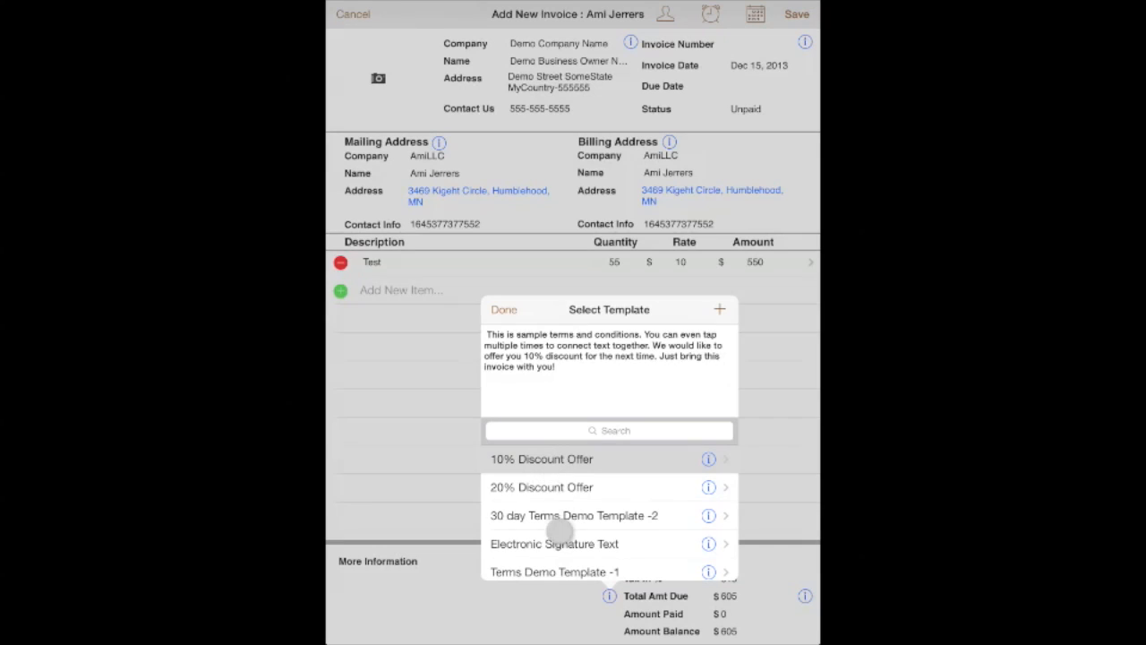
{"action": "left_click", "coordinate": [555, 545]}
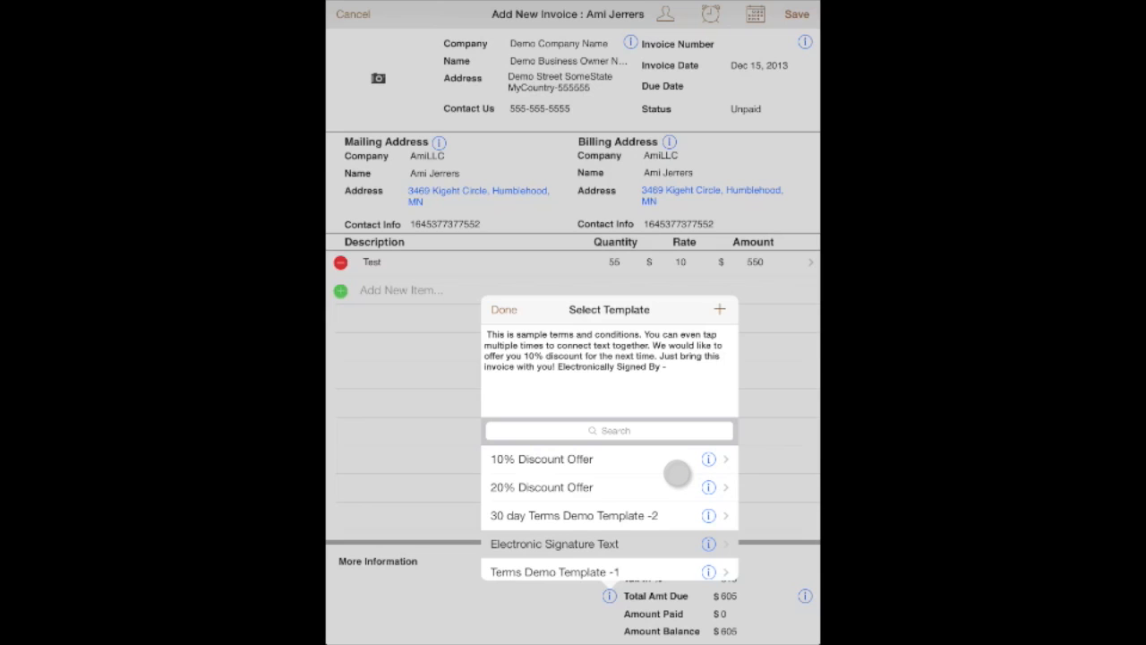
{"action": "mouse_move", "coordinate": [631, 476]}
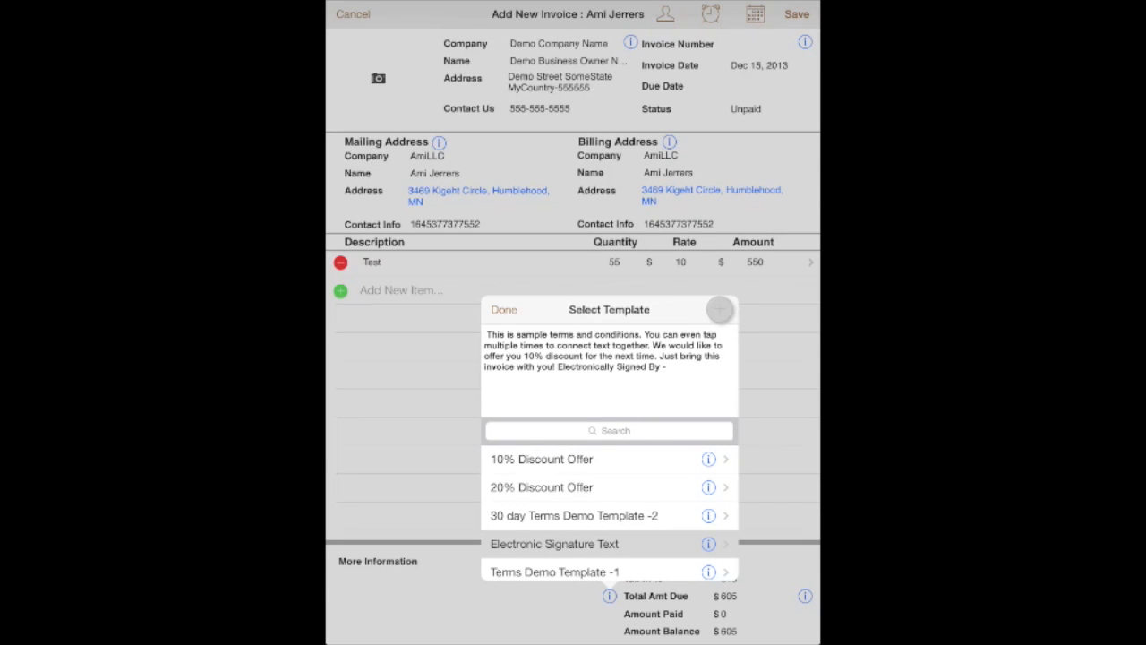
{"action": "left_click", "coordinate": [720, 308]}
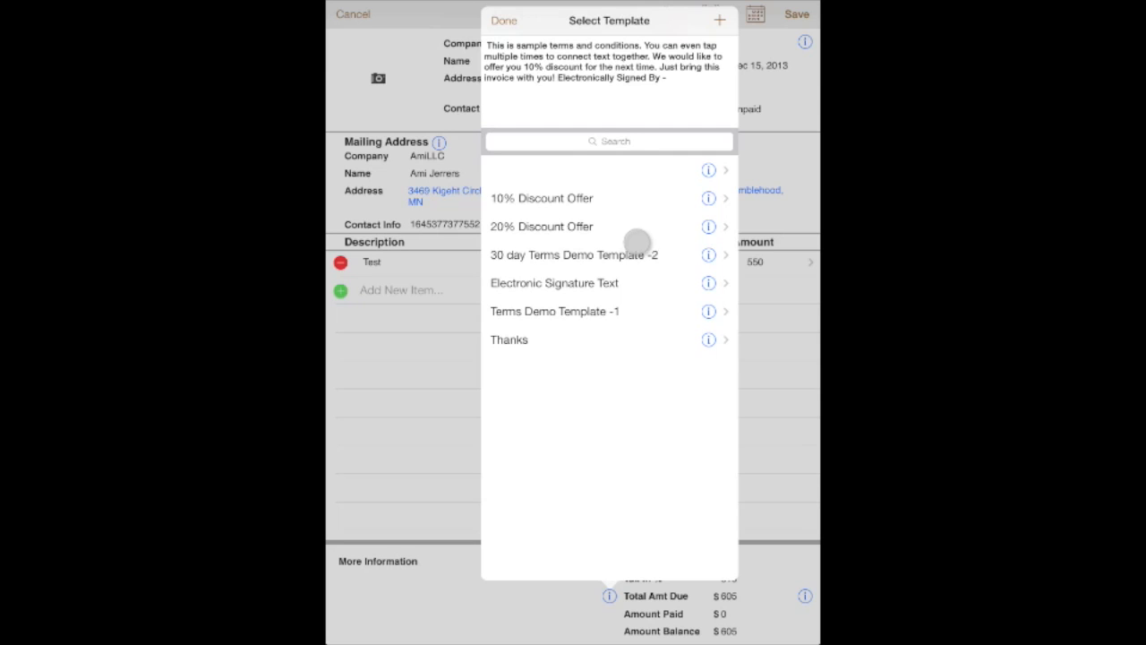
{"action": "left_click", "coordinate": [504, 20]}
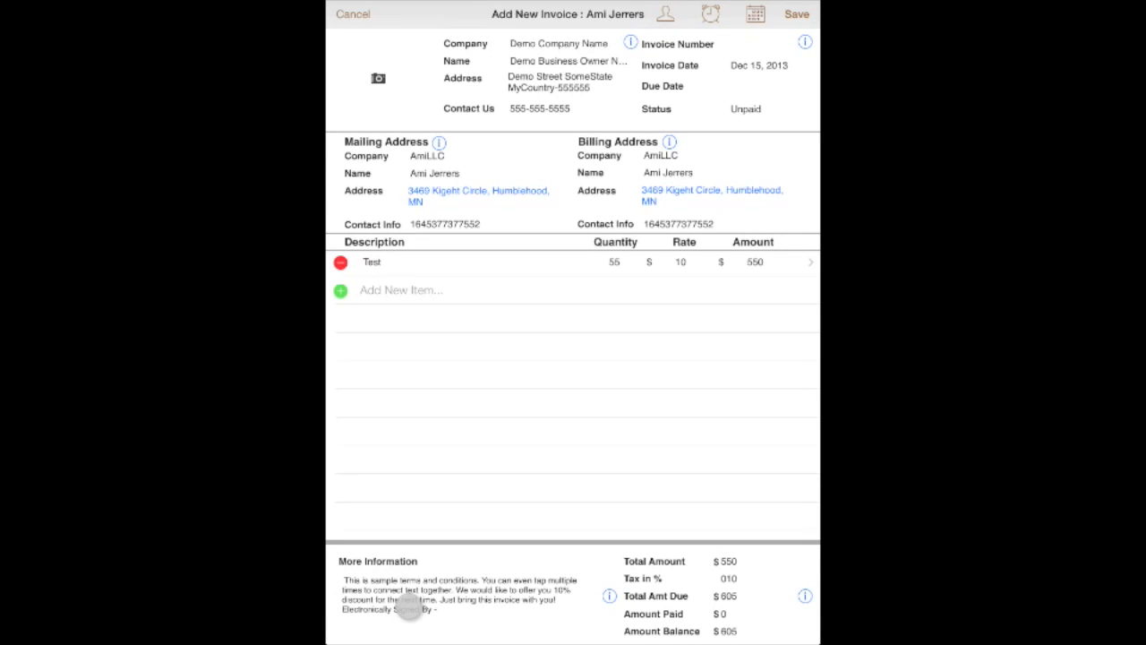
{"action": "left_click", "coordinate": [796, 15]}
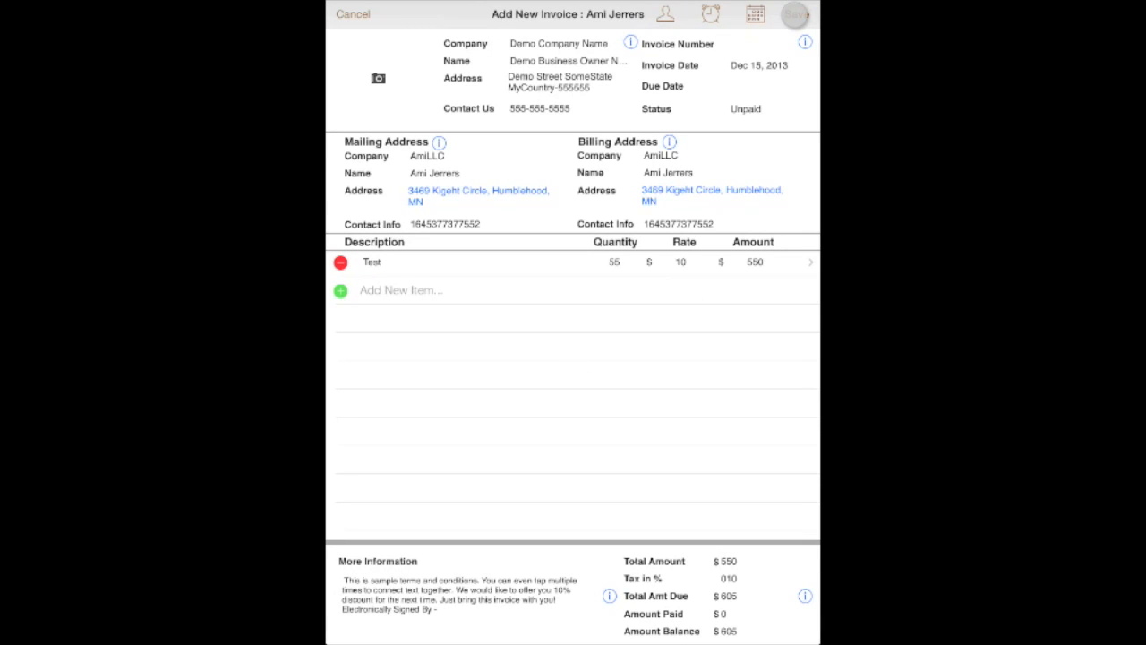
{"action": "left_click", "coordinate": [795, 14]}
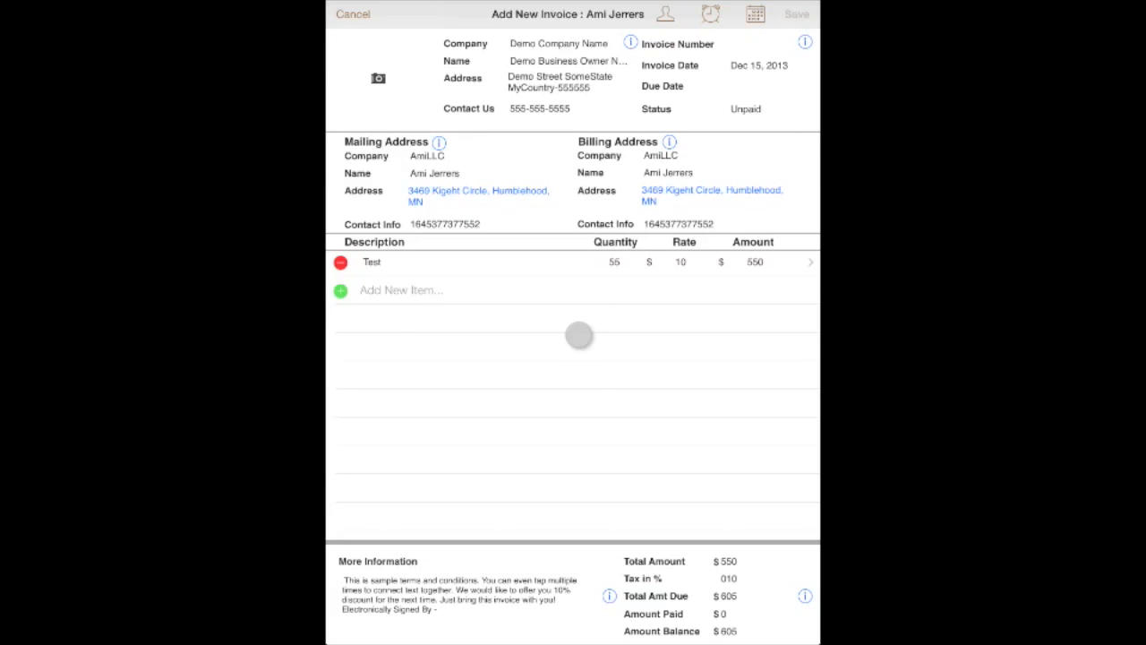
Step: Finish saving the invoice and return to the customer search list
{"action": "left_click", "coordinate": [795, 15]}
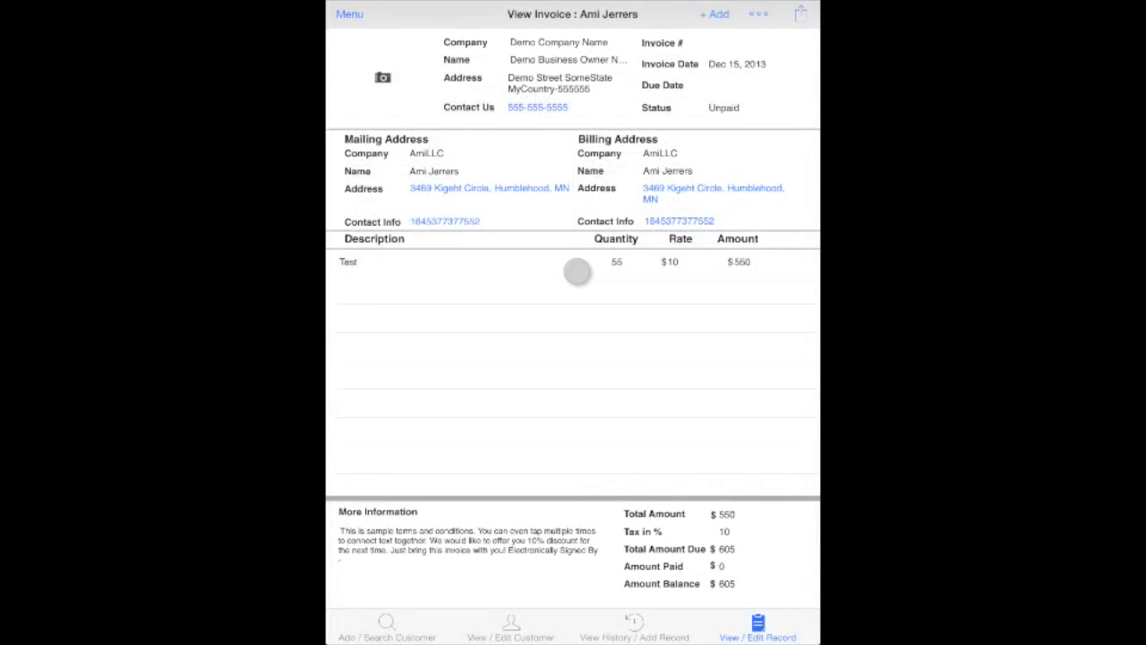
{"action": "left_click", "coordinate": [387, 636]}
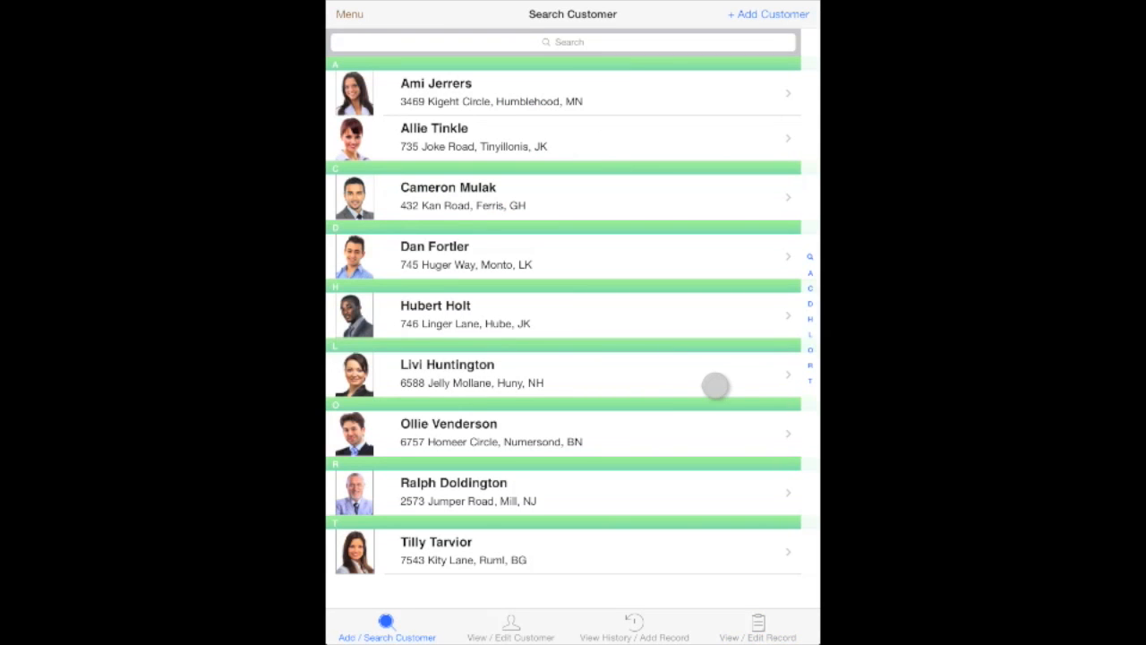